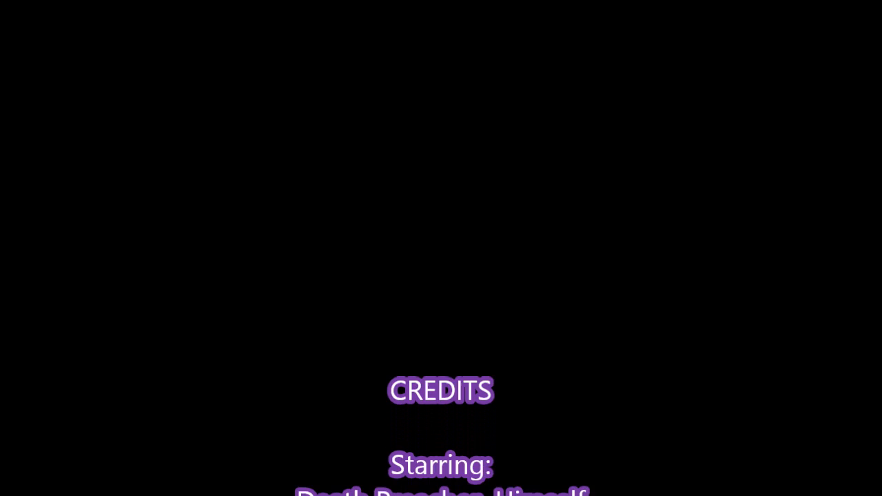
pyautogui.scroll(3)
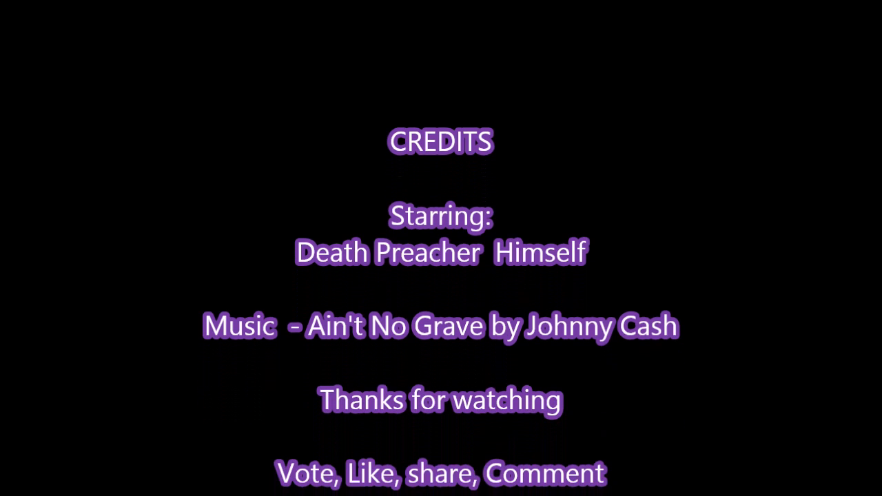